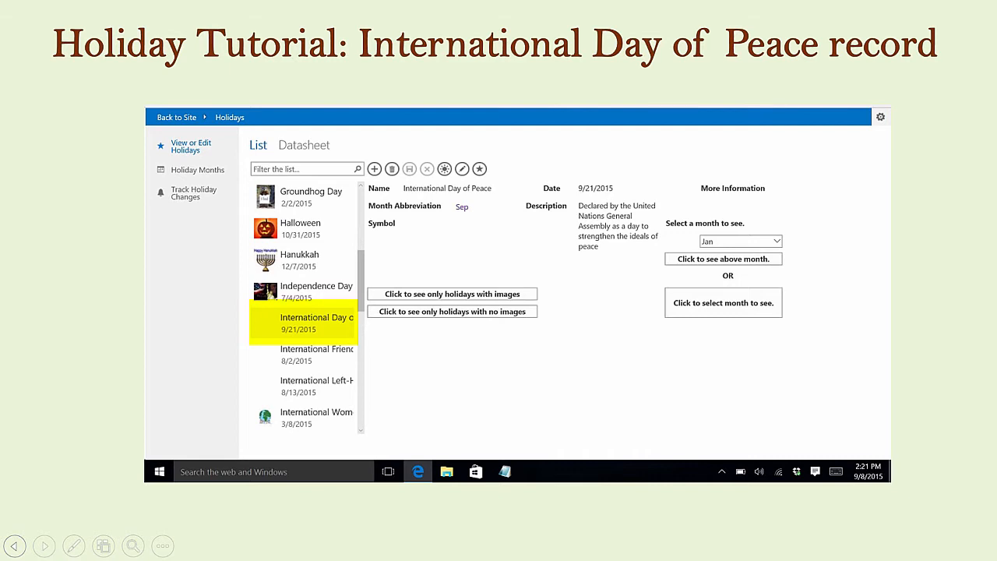
Reveal the Customize in Access option from the Holidays web app's gear menu.
click(303, 321)
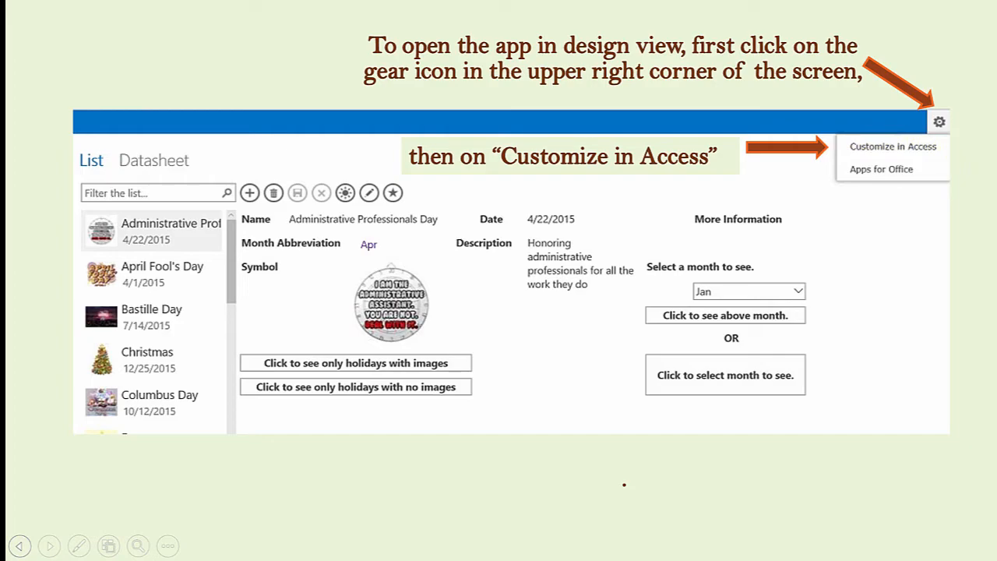
Open the Holidays app in desktop Access with its navigation pane of objects.
click(893, 147)
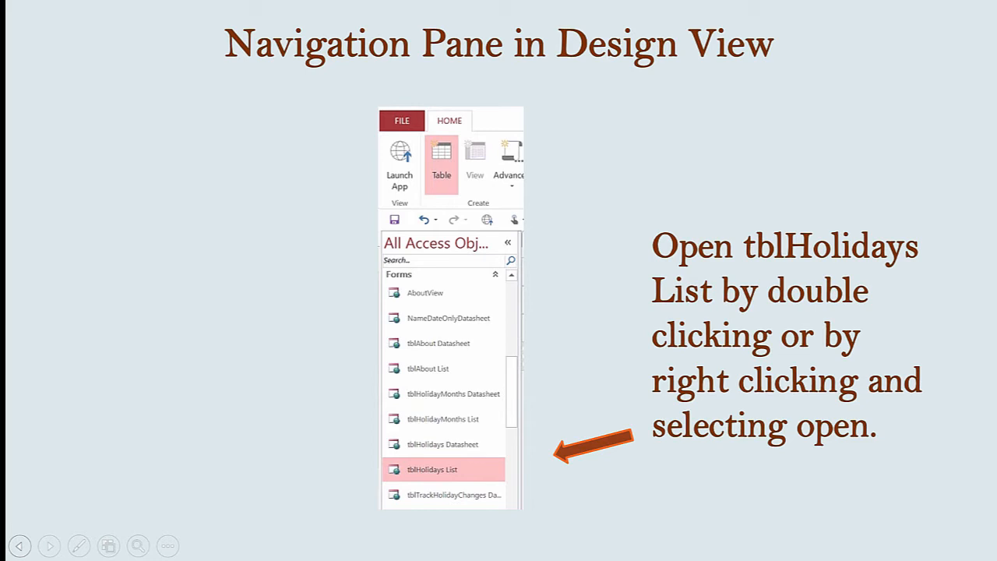
Open tblHolidays List in design and show the HolidayImage control's Tooltip and Visible properties.
double_click(433, 469)
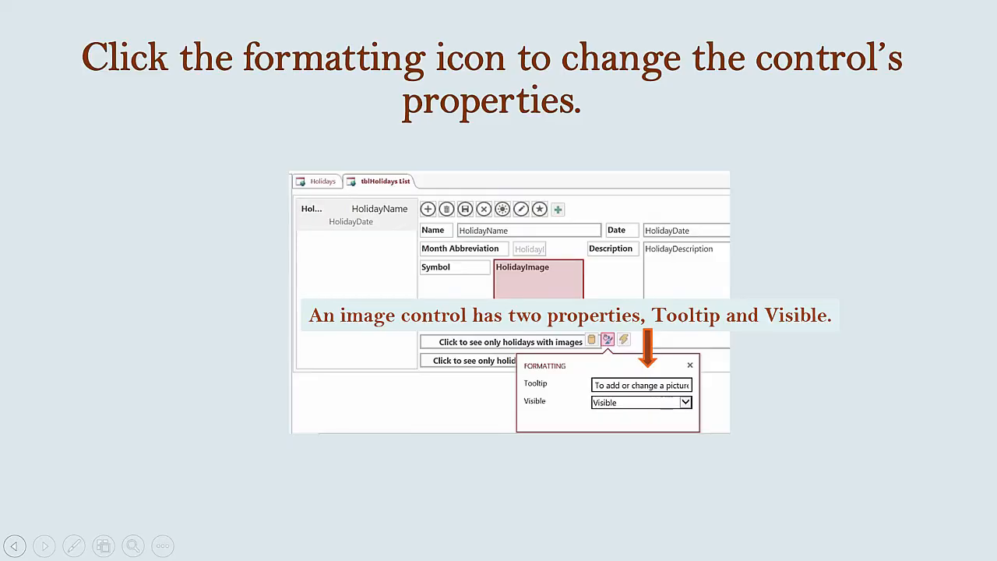
Show the HolidayImage control's actions, listing its single OnClick action.
click(636, 402)
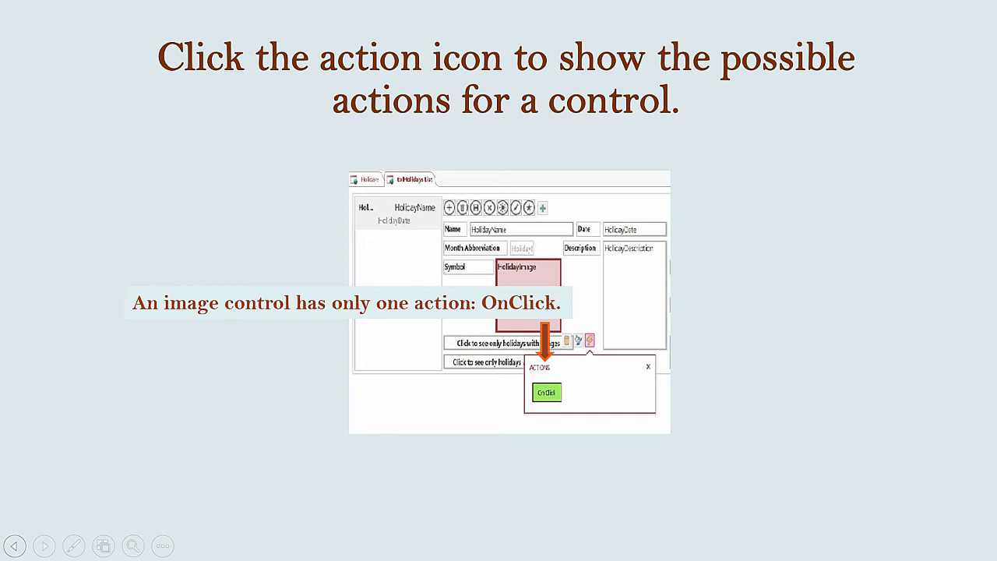
Choose the MessageBox macro command for the image's OnClick action.
click(546, 393)
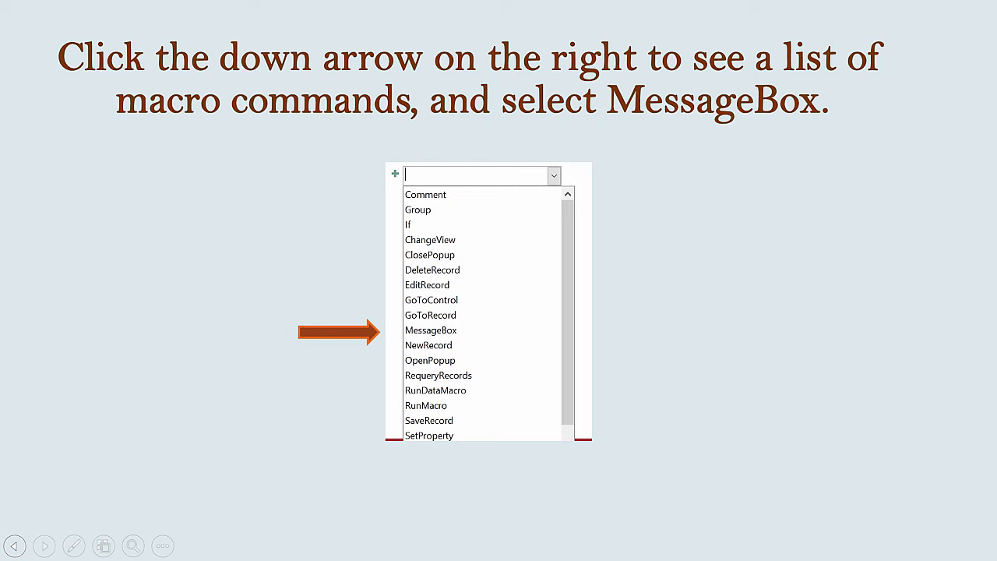
click(430, 331)
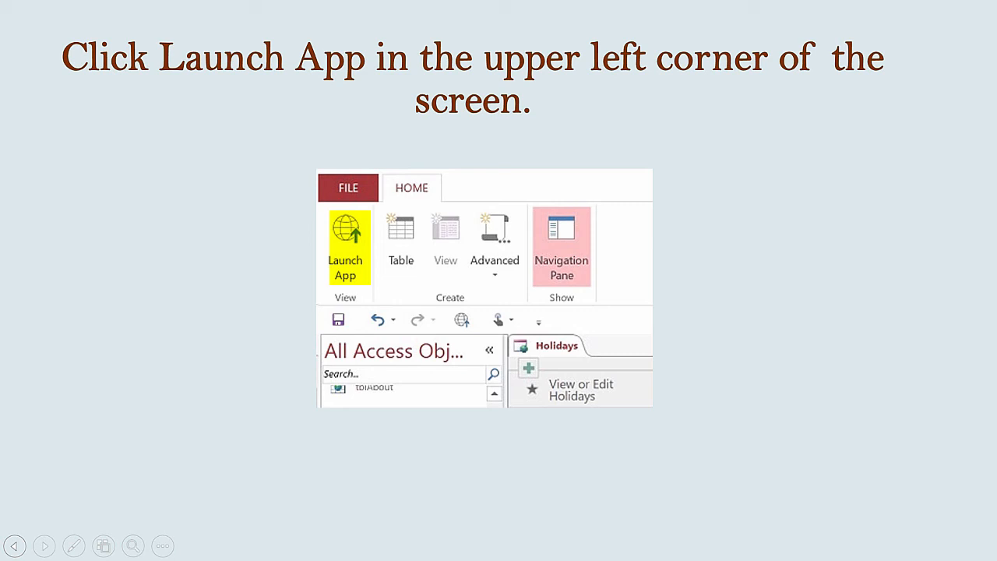
Launch the app, edit the International Day of Peace record and bring up Add Image for its Symbol.
click(346, 246)
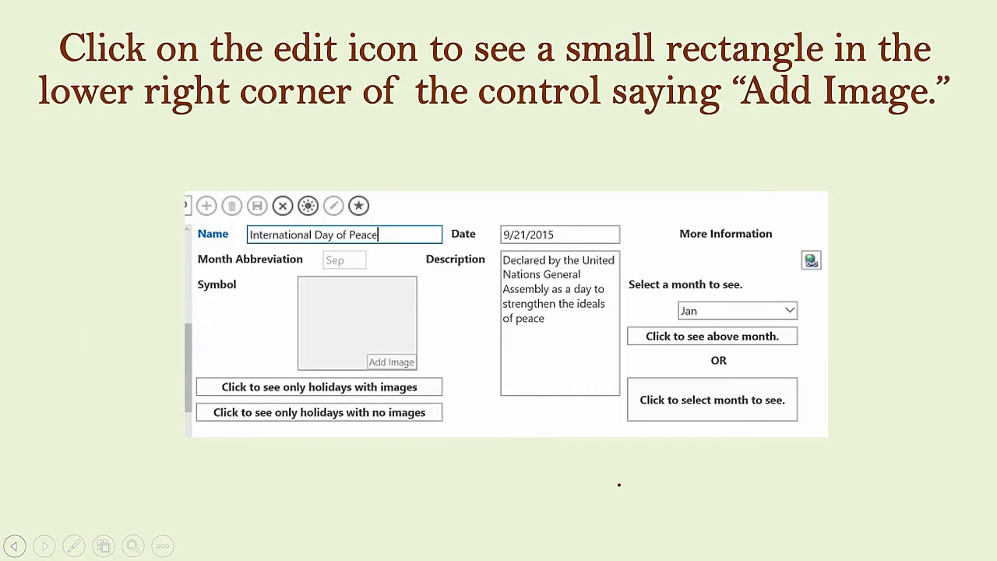
click(333, 205)
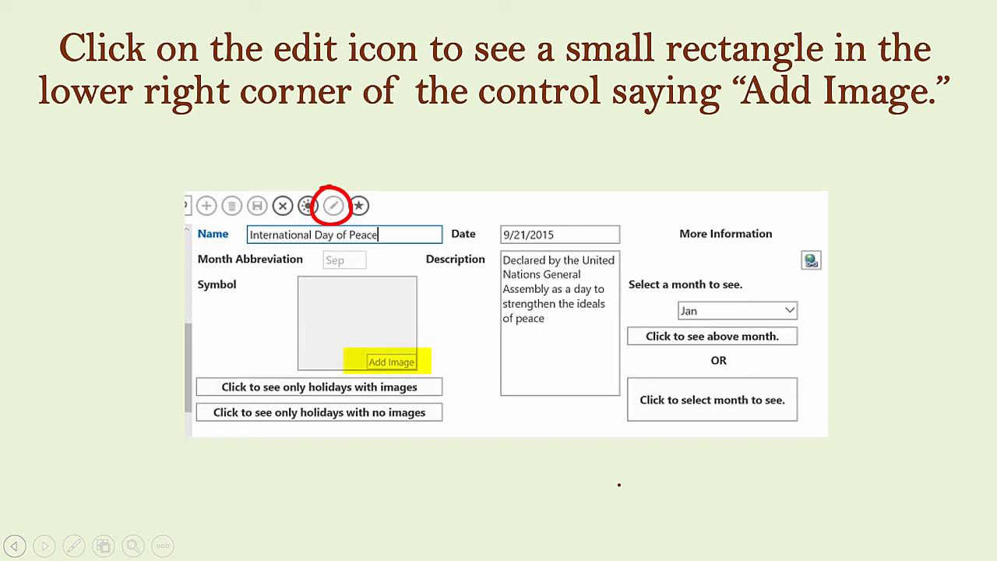
click(333, 205)
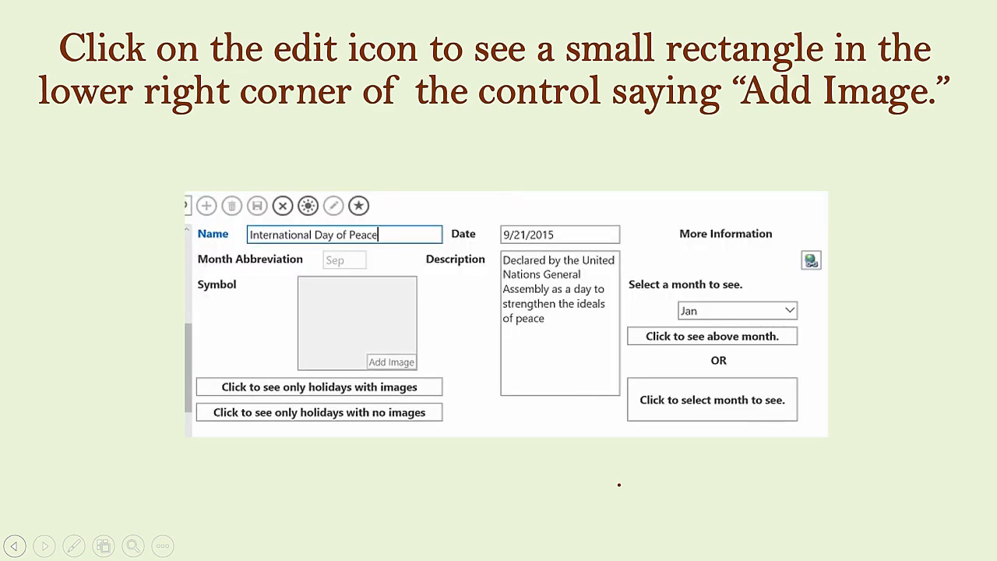
click(392, 361)
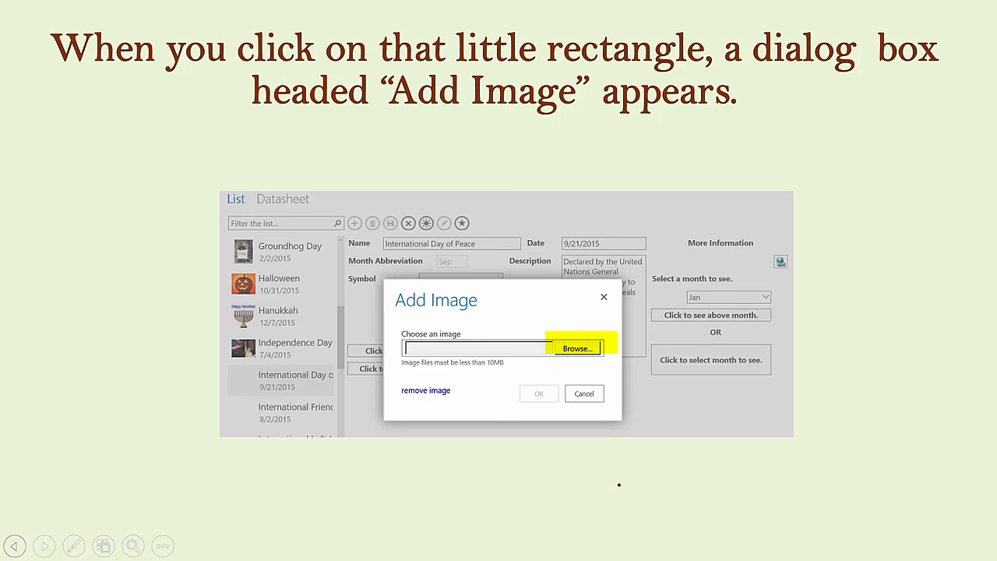
Attach Peace.jpg as the record's symbol and save so the dove image appears.
click(576, 349)
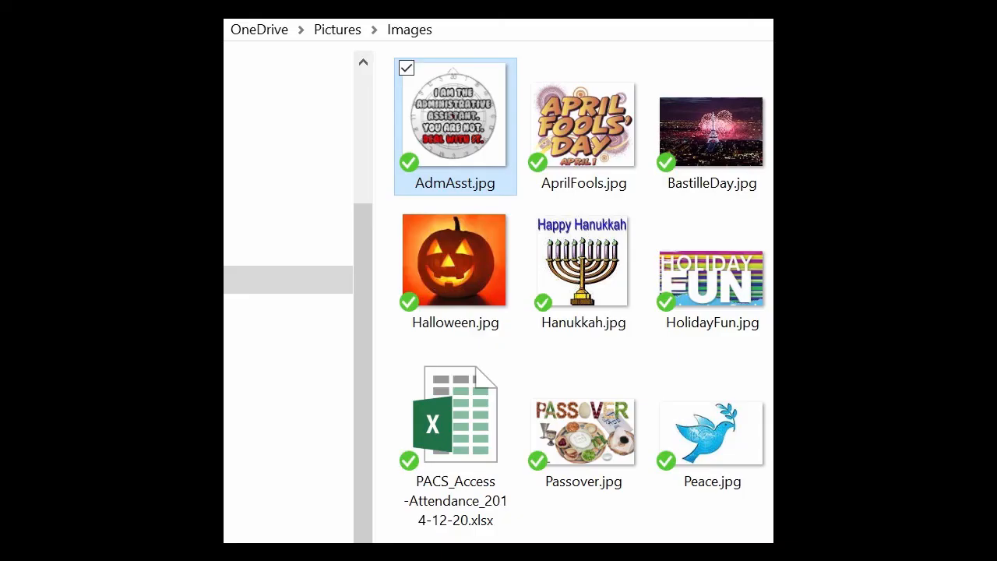
click(710, 433)
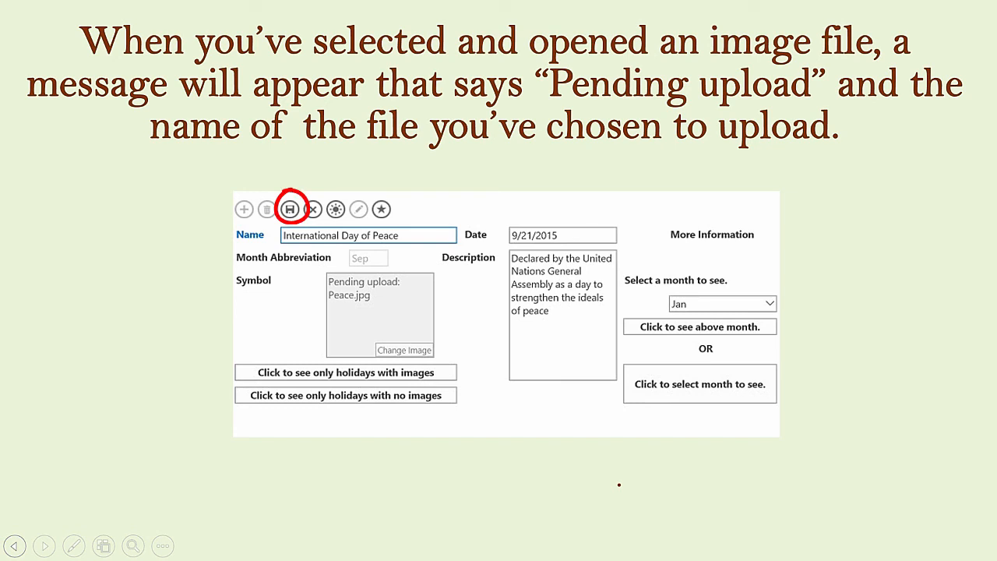
click(290, 208)
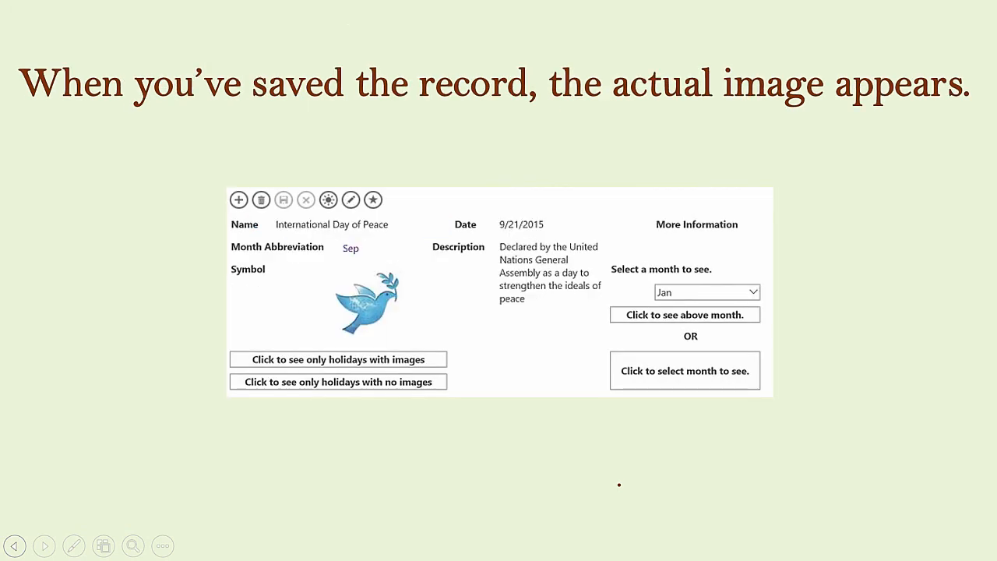